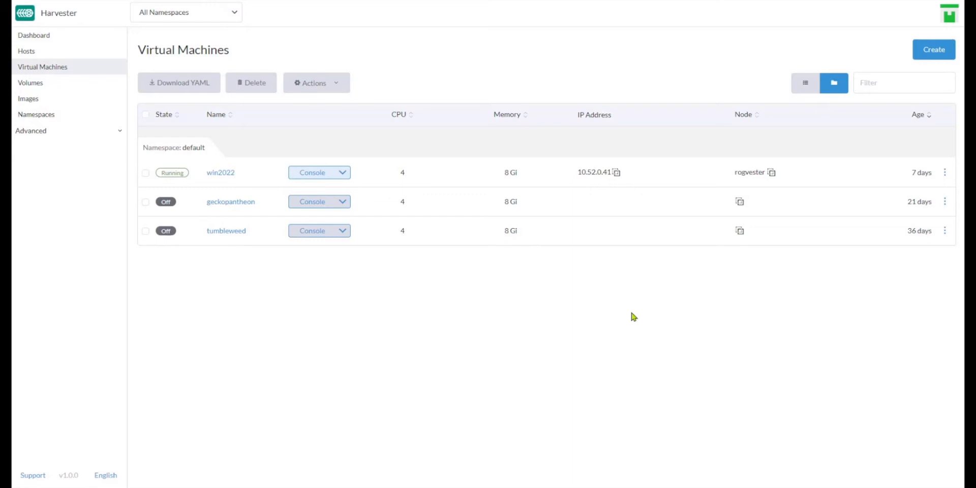
Step: Open the win2022 VM's Edit Config form from its row actions
click(946, 173)
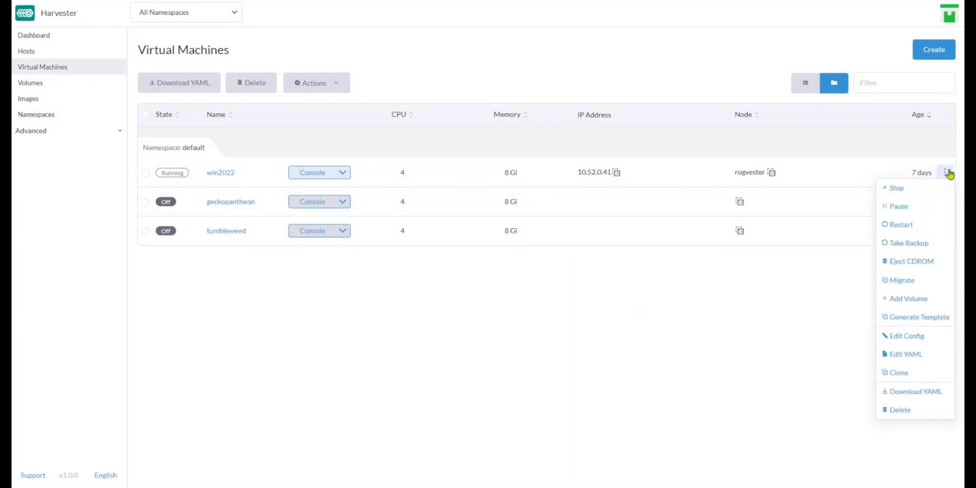
click(907, 337)
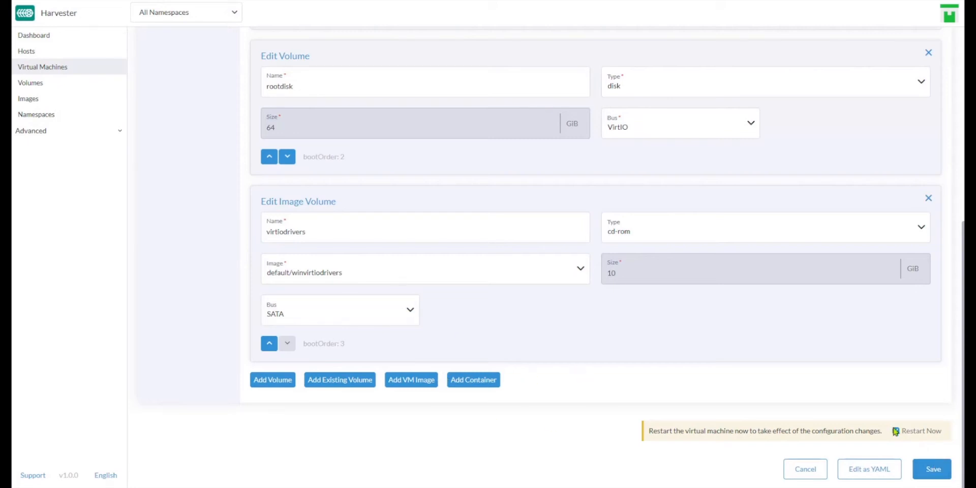
Step: Add the existing kubevirtsummitdisk volume as a new disk in win2022's configuration
click(339, 380)
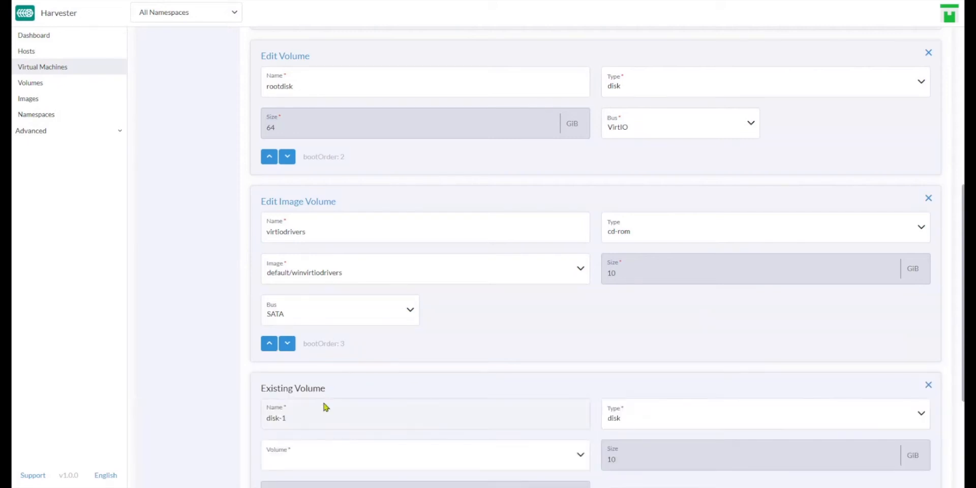
scroll(down, 3)
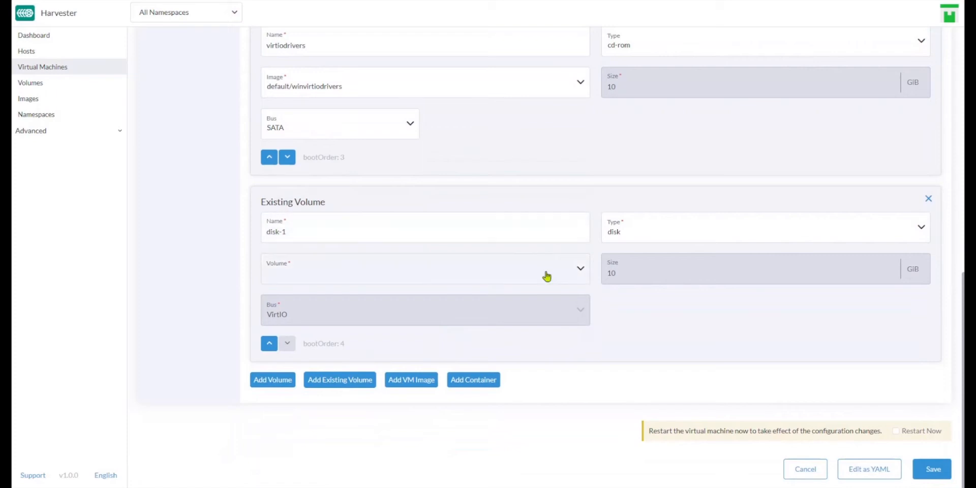
click(425, 269)
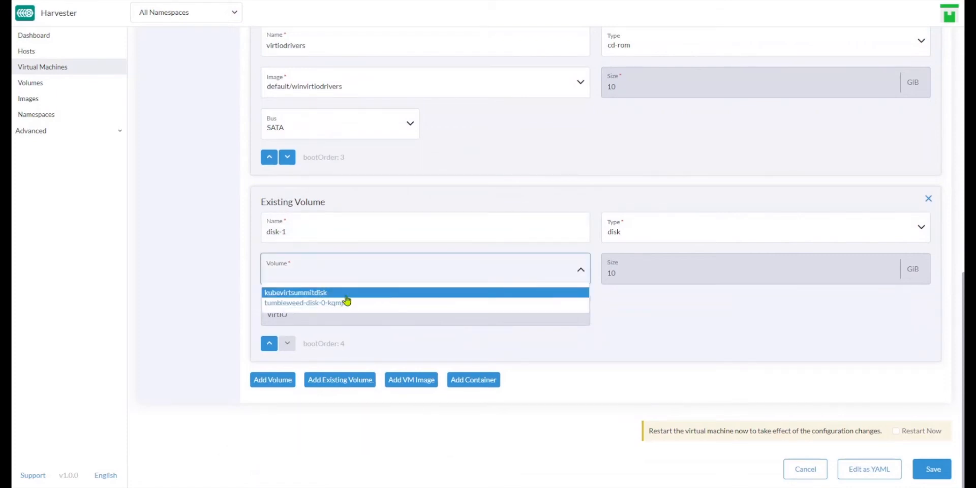
click(295, 292)
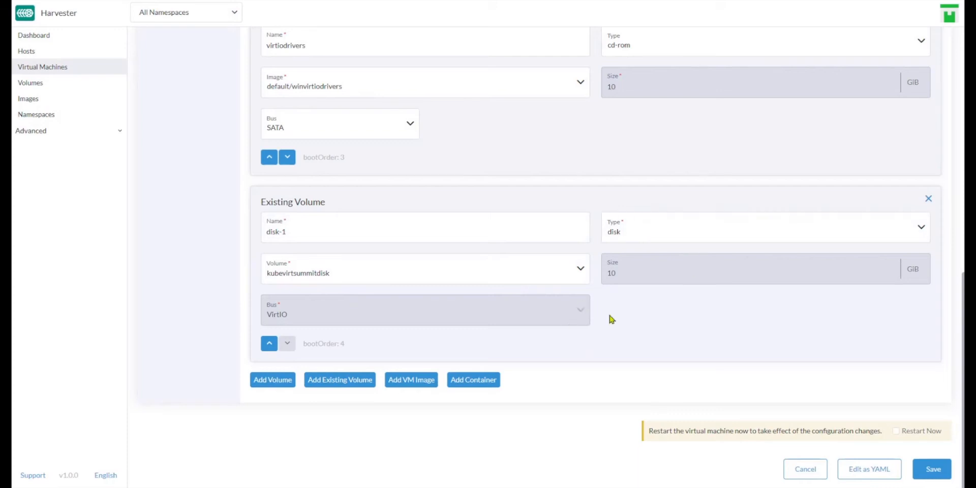
mouse_move(932, 469)
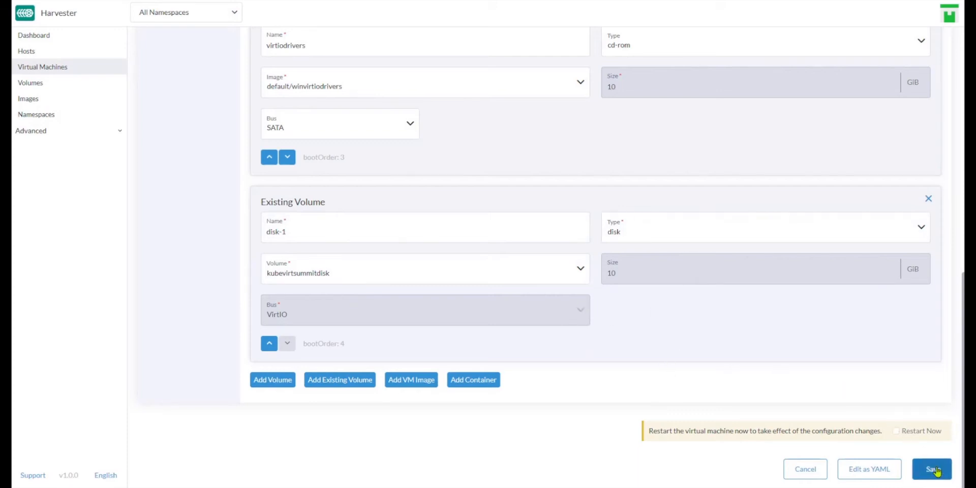
Step: Attempt to save the configuration, then abandon the failed edit and return to the VM list
click(932, 469)
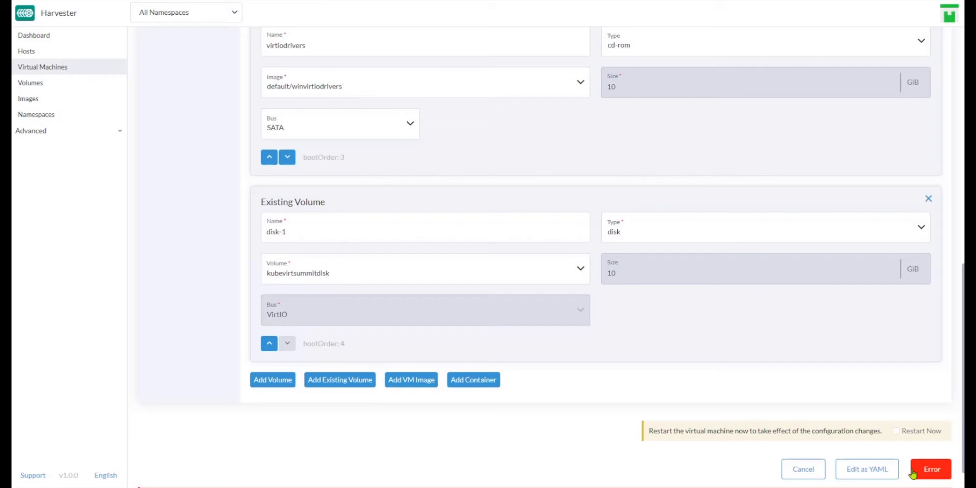
click(804, 469)
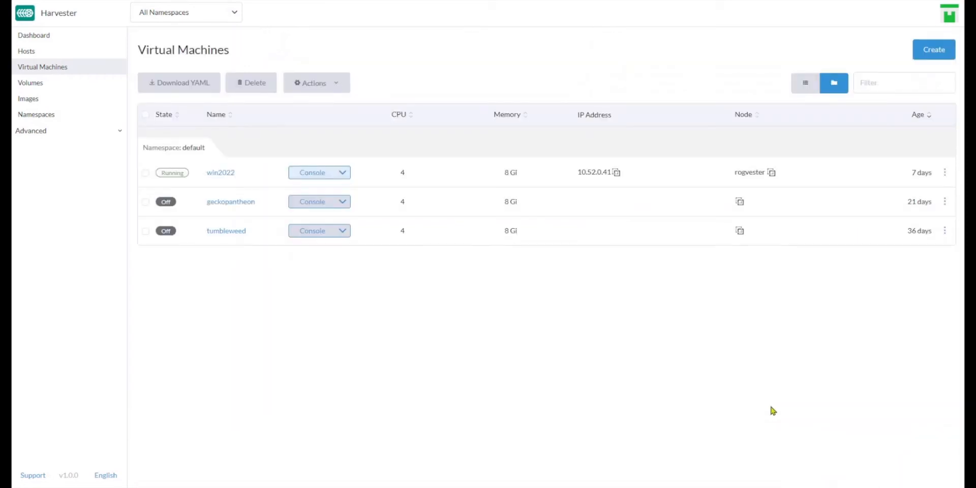
mouse_move(884, 249)
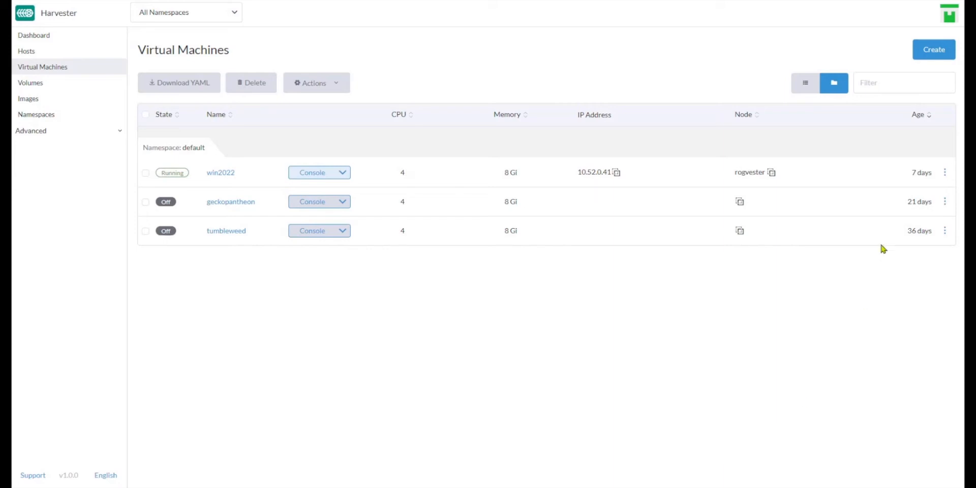
Step: Start the Add Volume action on the running win2022 VM from its row actions
click(945, 173)
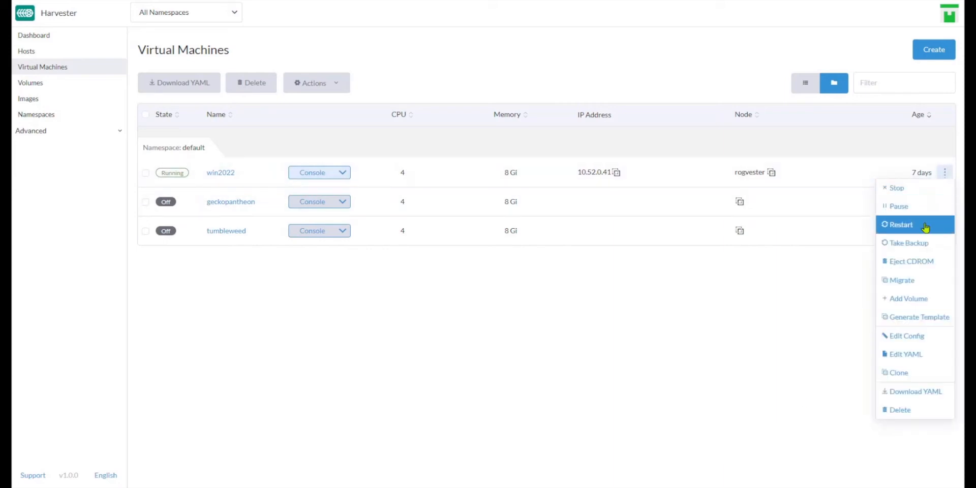
mouse_move(907, 298)
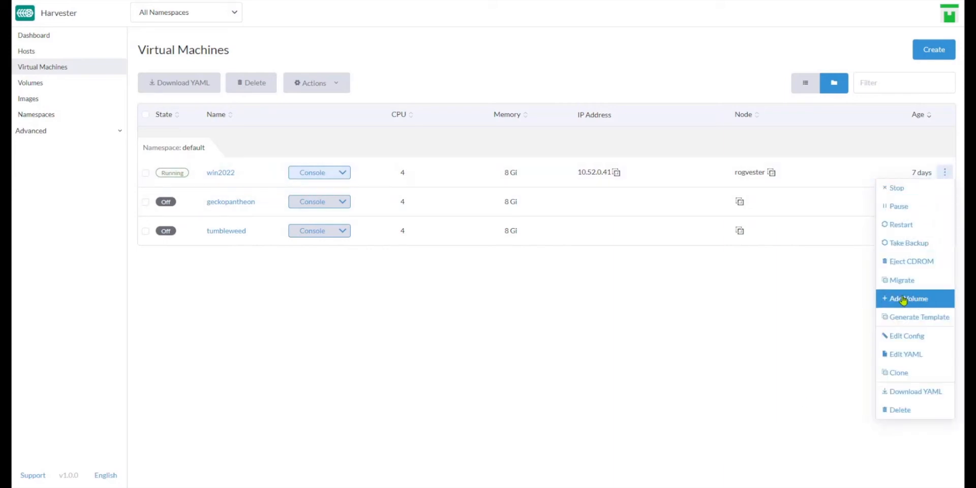
click(906, 298)
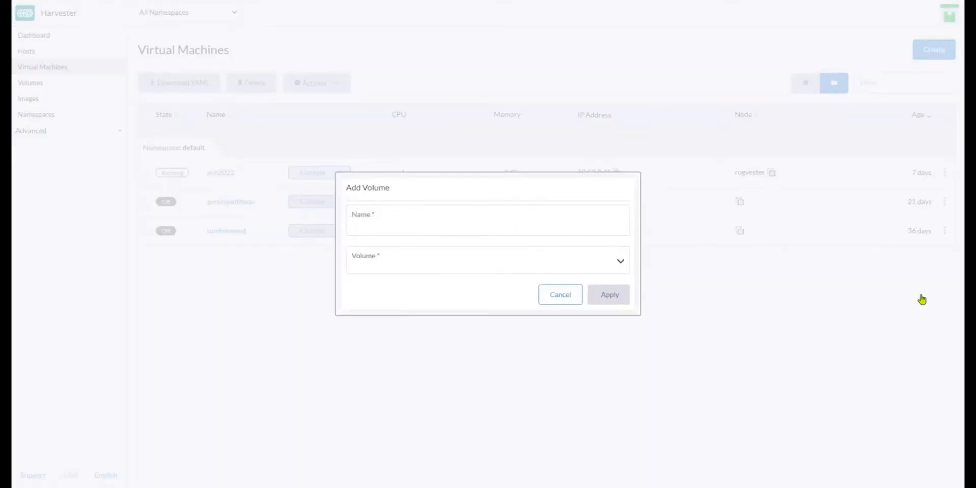
Step: Hot-plug kubevirtsummitdisk into win2022 as volume kubevirtdisk, then go to the Volumes list
click(487, 220)
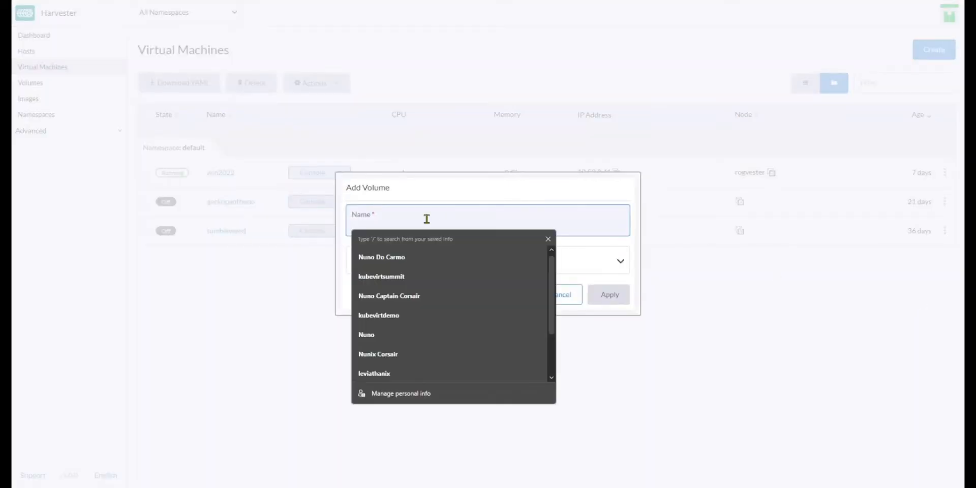
text(kubevirt)
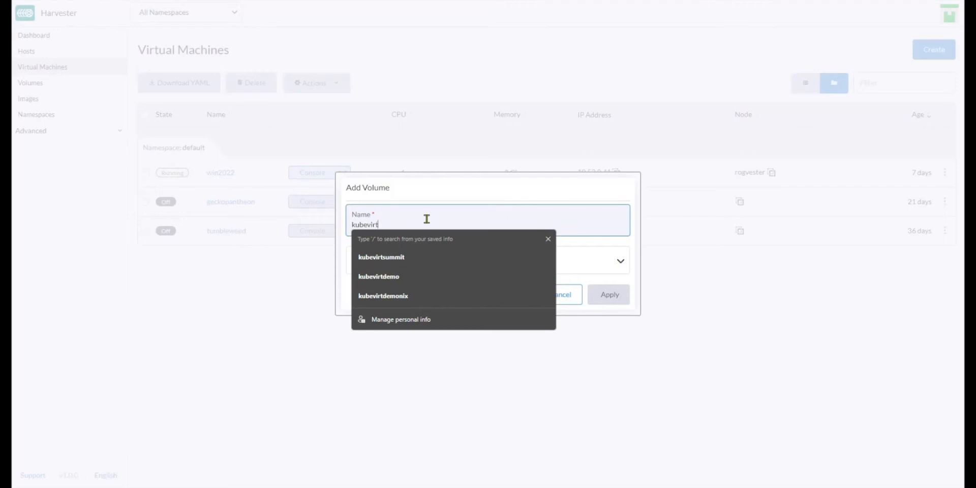
text(disk)
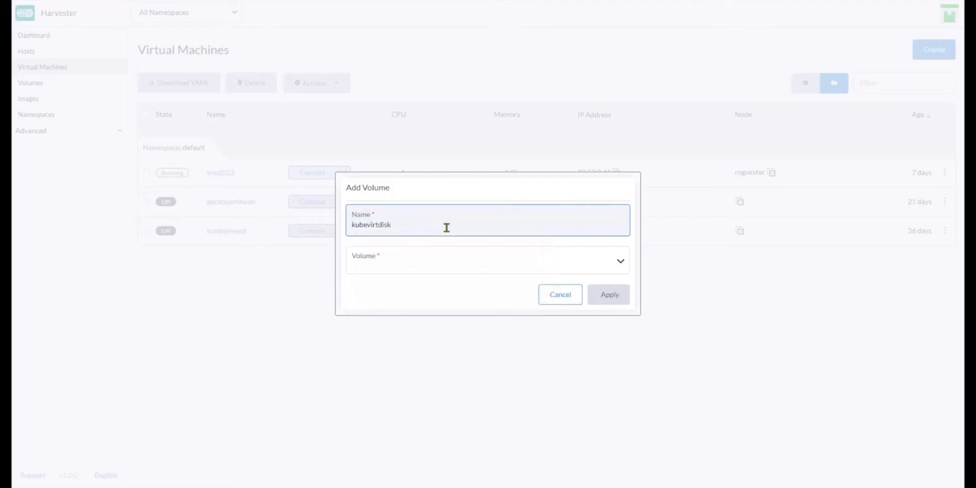
click(487, 260)
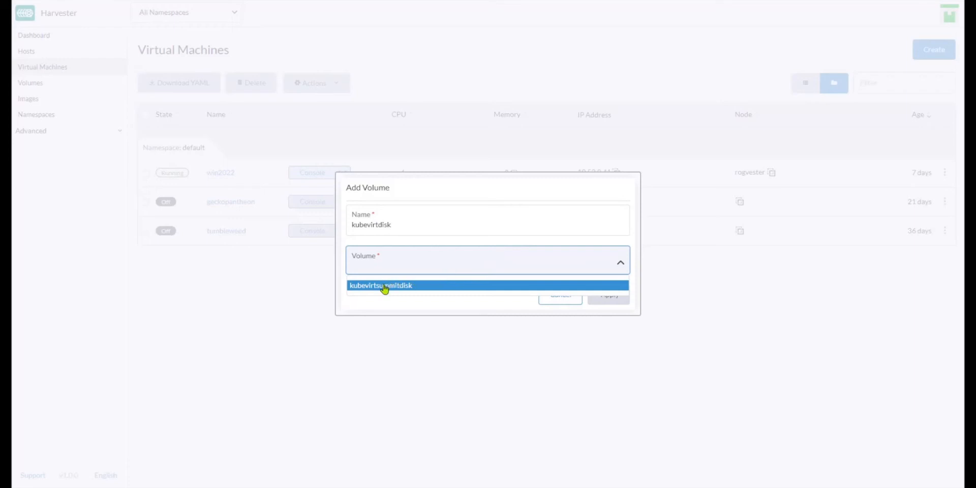
click(381, 285)
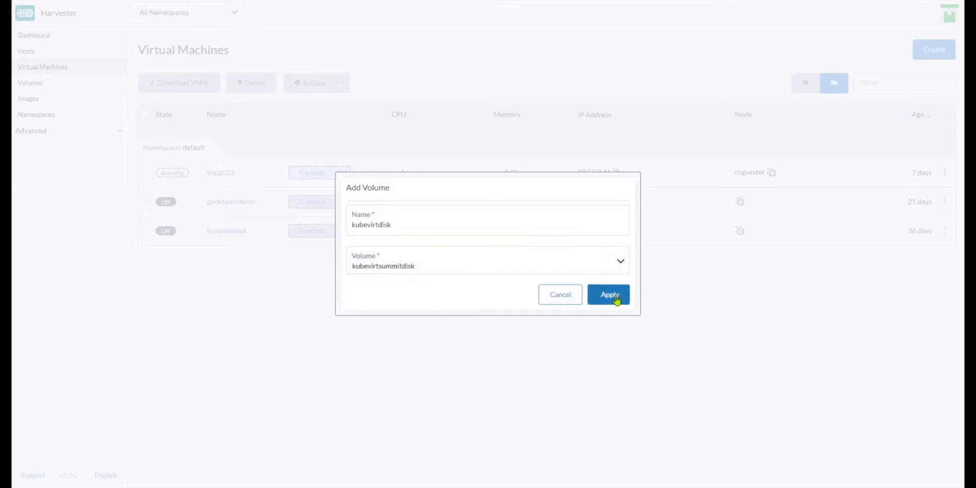
click(608, 294)
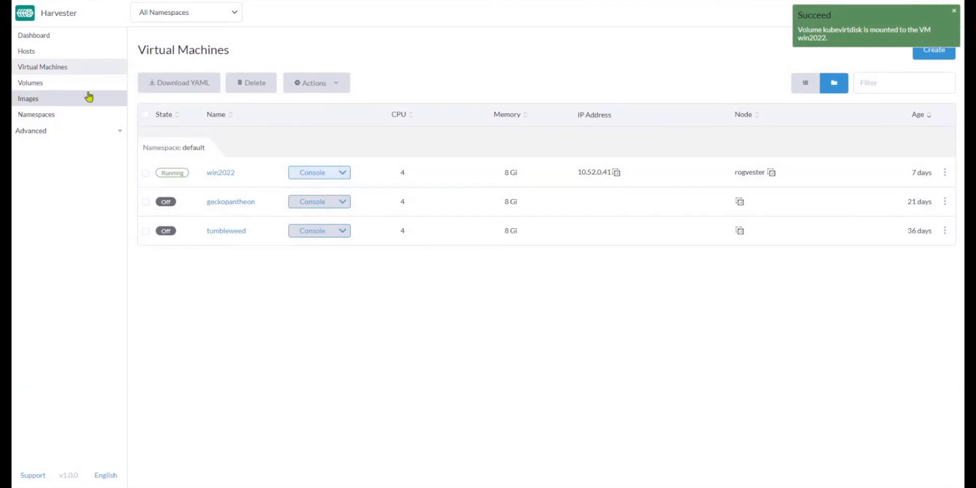
click(29, 83)
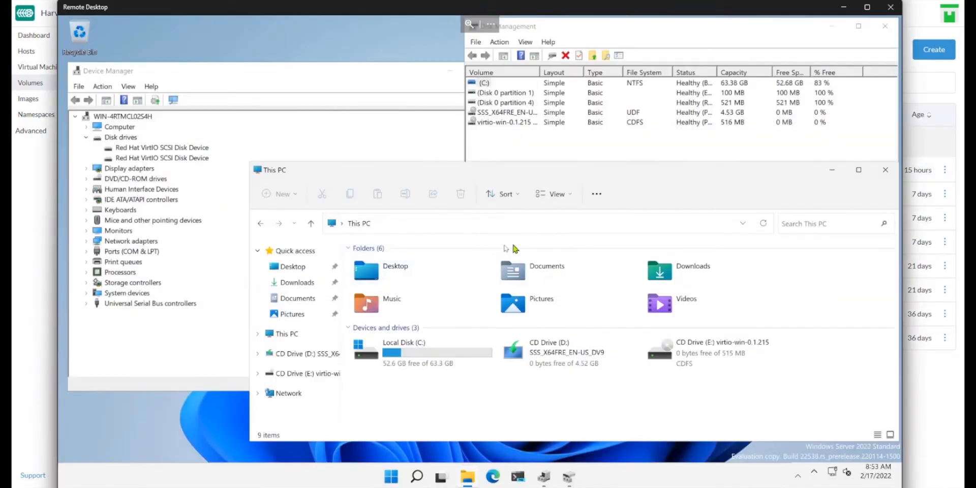
mouse_move(557, 193)
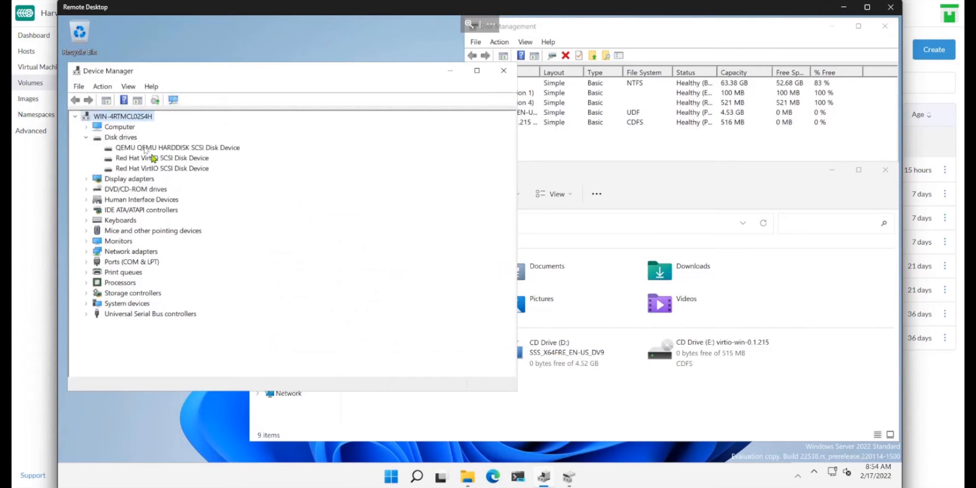
Step: Bring the Disk Management window forward in the Windows VM
click(177, 147)
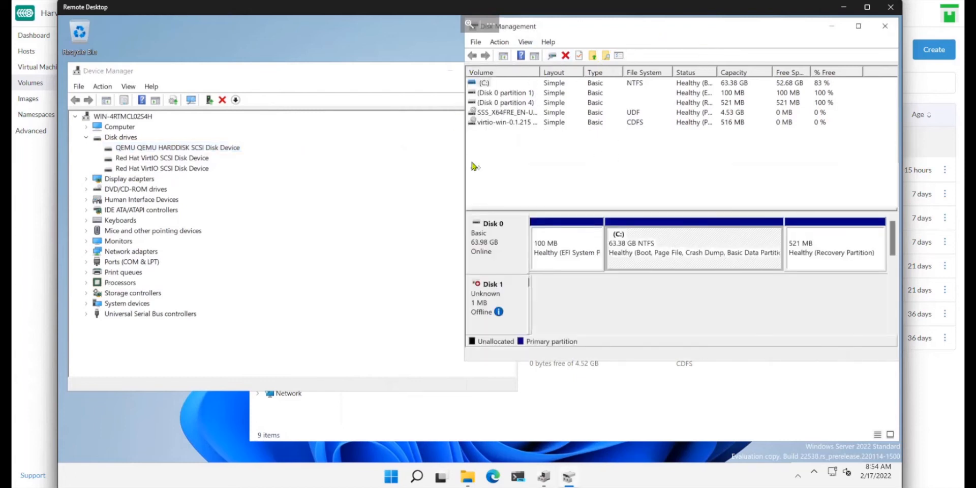
mouse_move(551, 55)
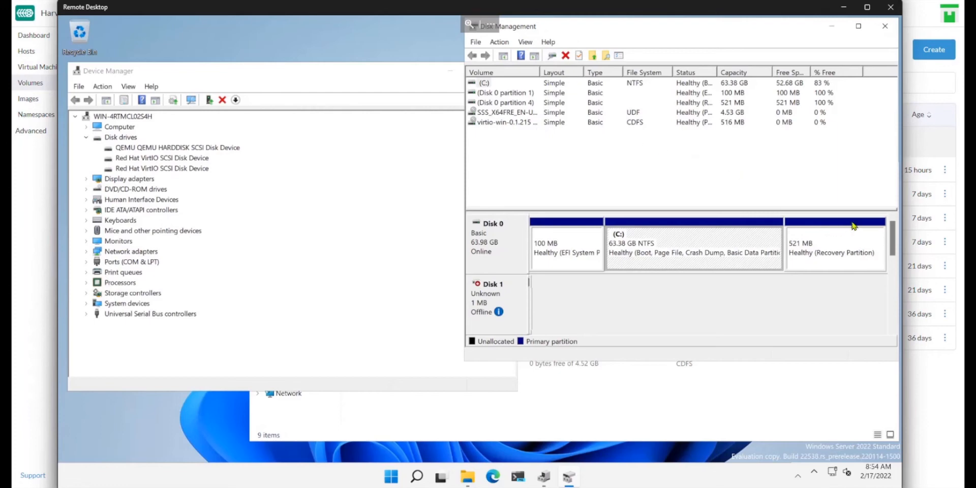
Step: Bring the 10 GB Disk 2 online and initialize it with a GPT partition table
scroll(down, 3)
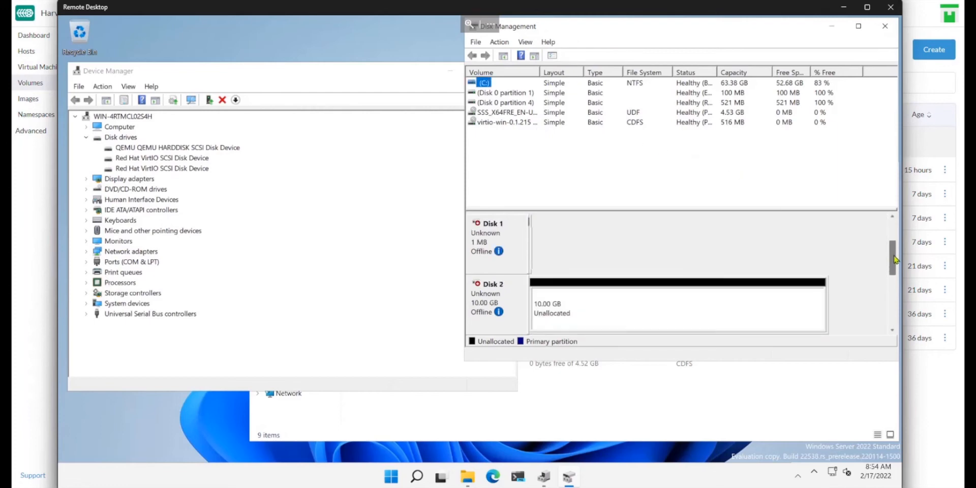
scroll(down, 3)
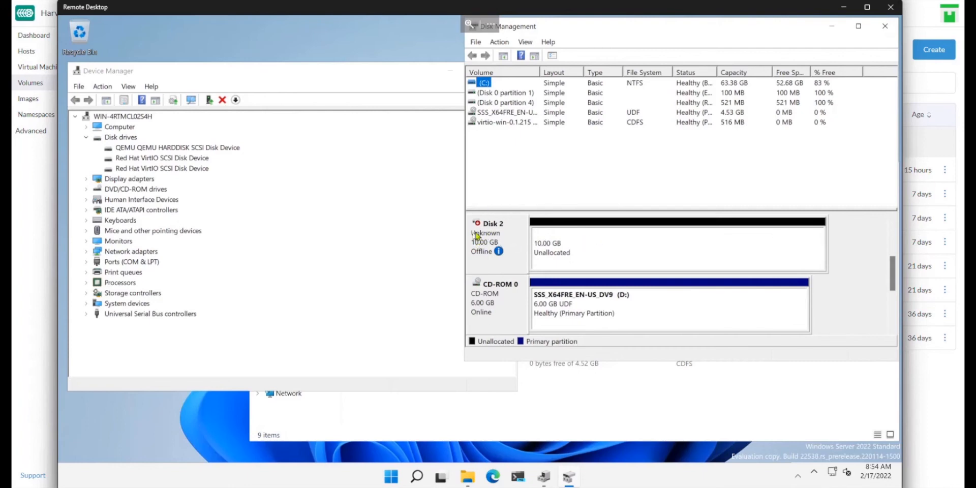
mouse_move(571, 249)
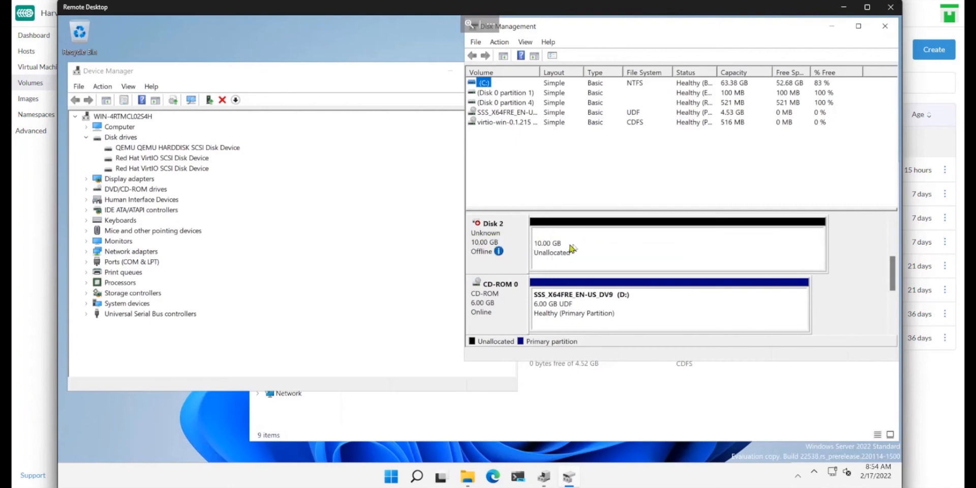
right_click(569, 243)
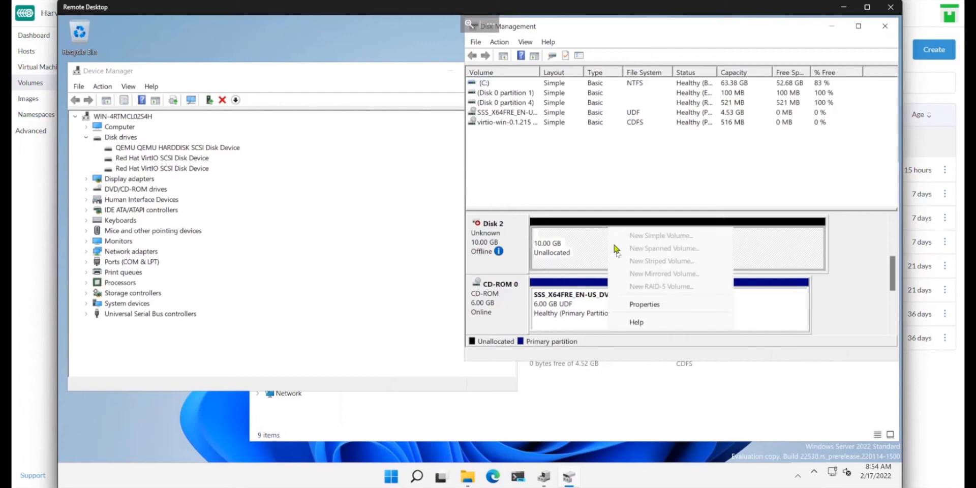
right_click(493, 237)
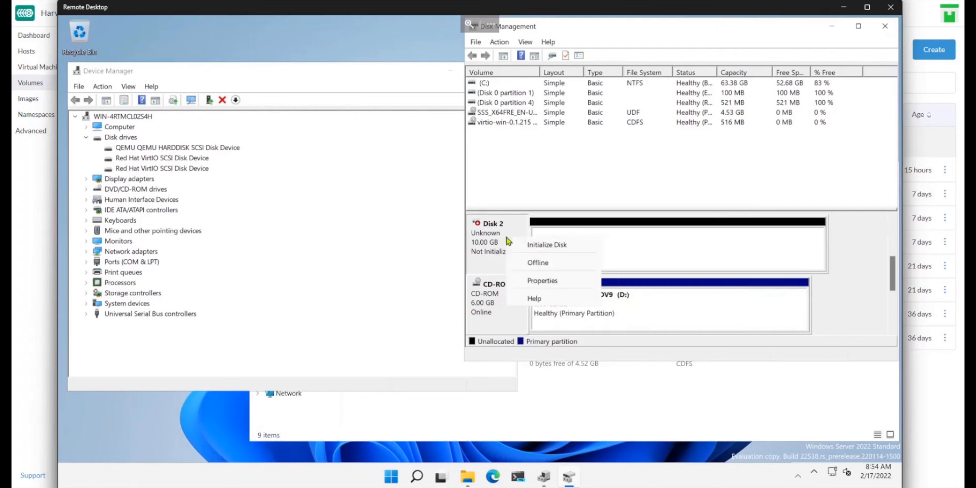
click(548, 245)
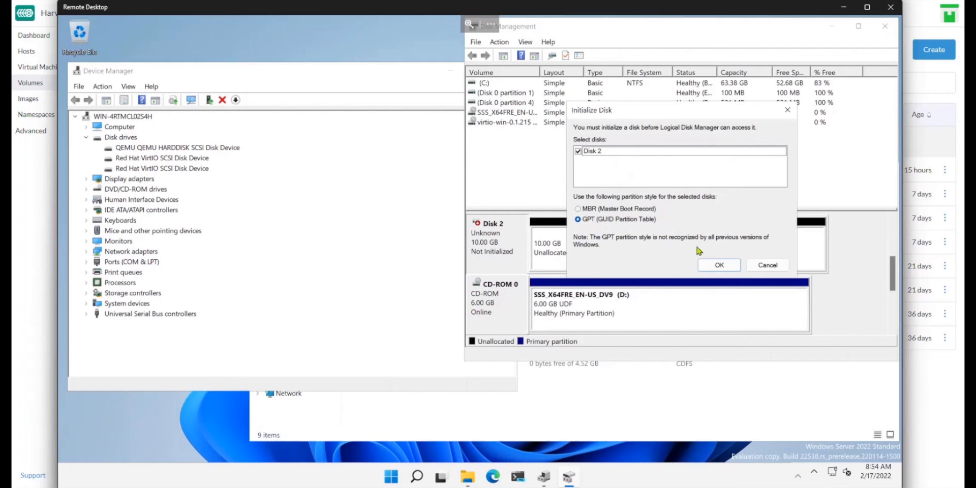
click(719, 265)
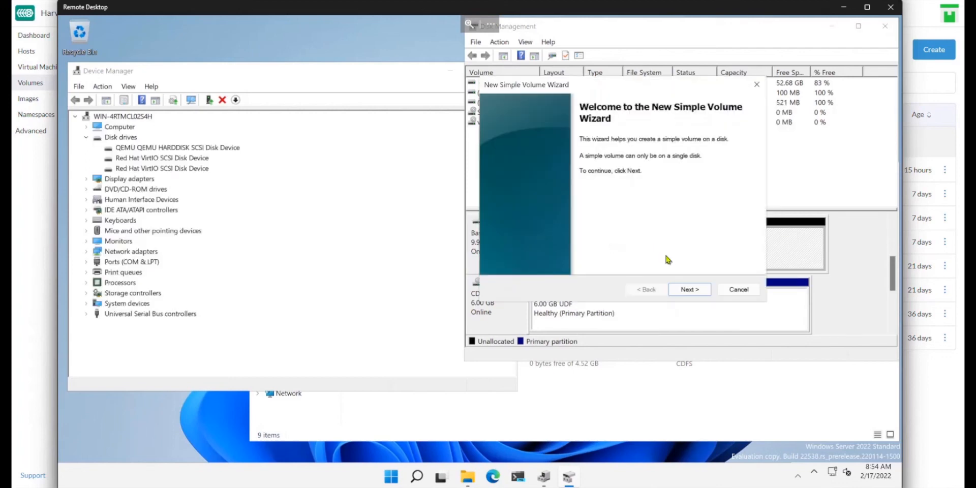
Step: Finish the New Simple Volume Wizard, creating NTFS New Volume (F:) on the whole disk
click(689, 288)
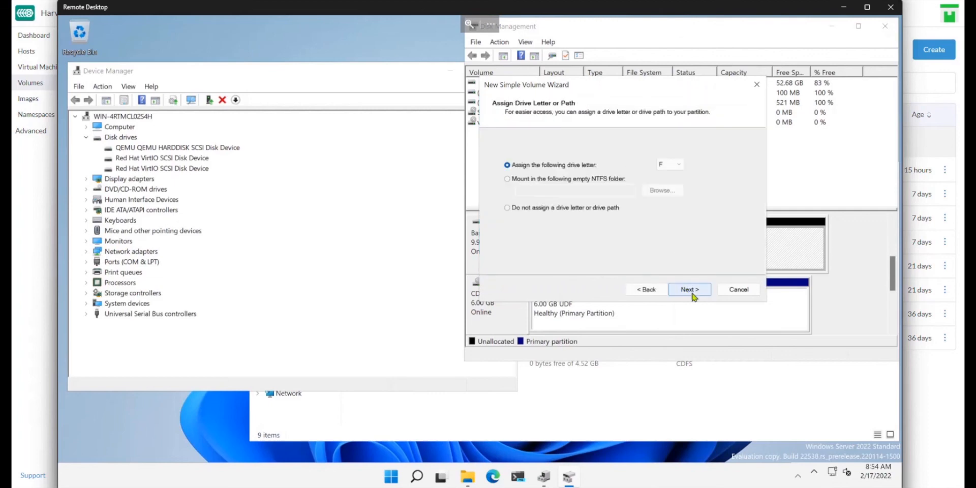
click(690, 290)
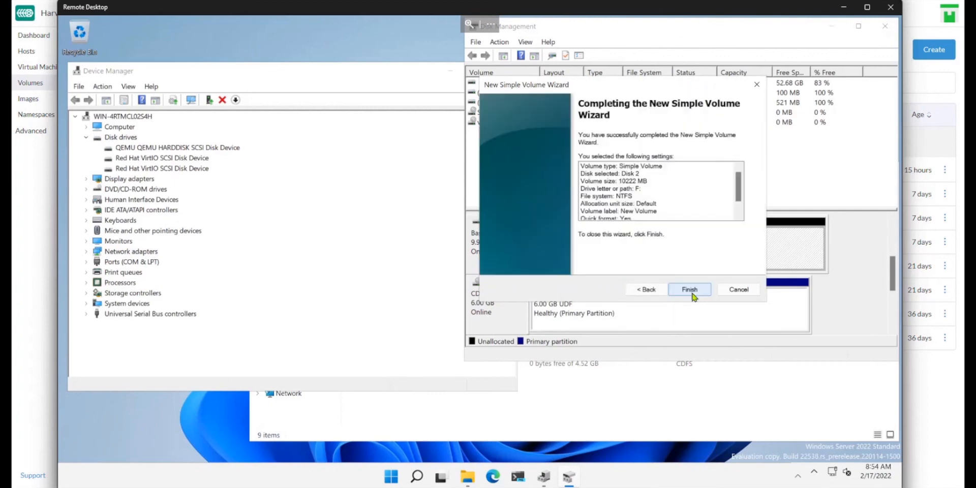
click(690, 290)
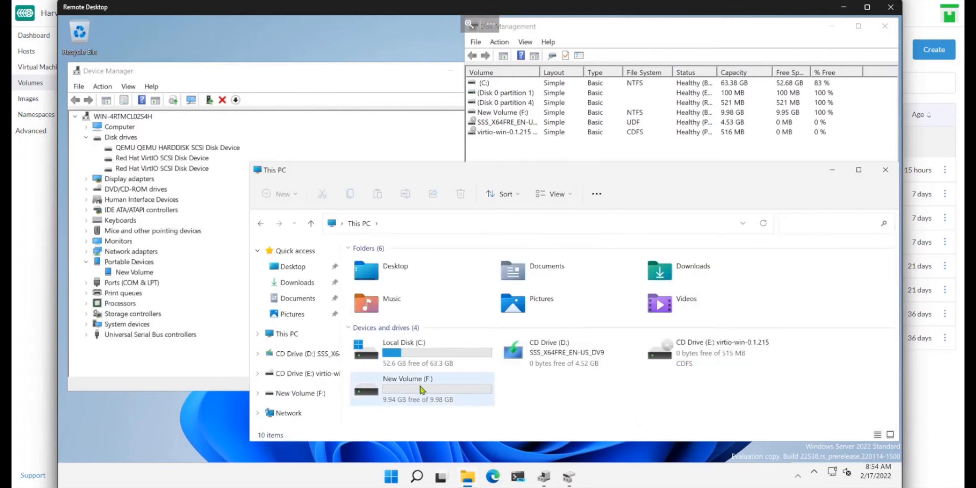
mouse_move(578, 268)
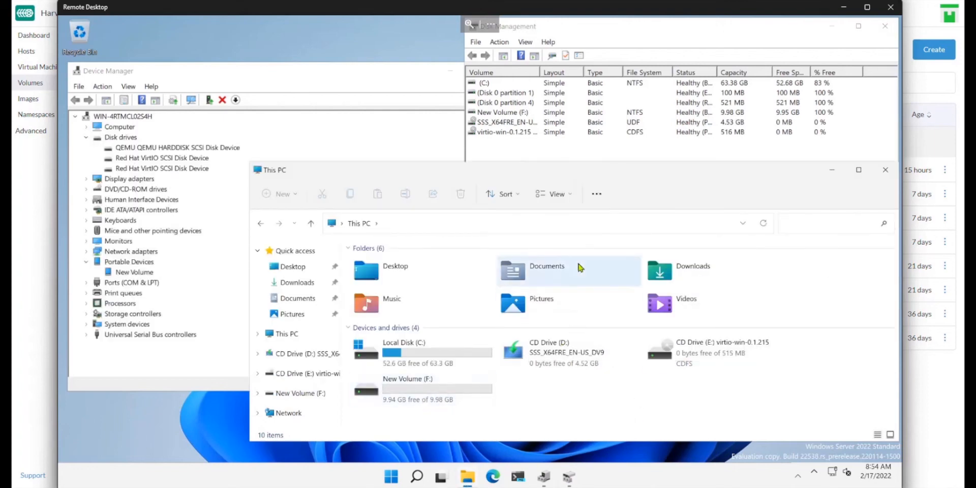